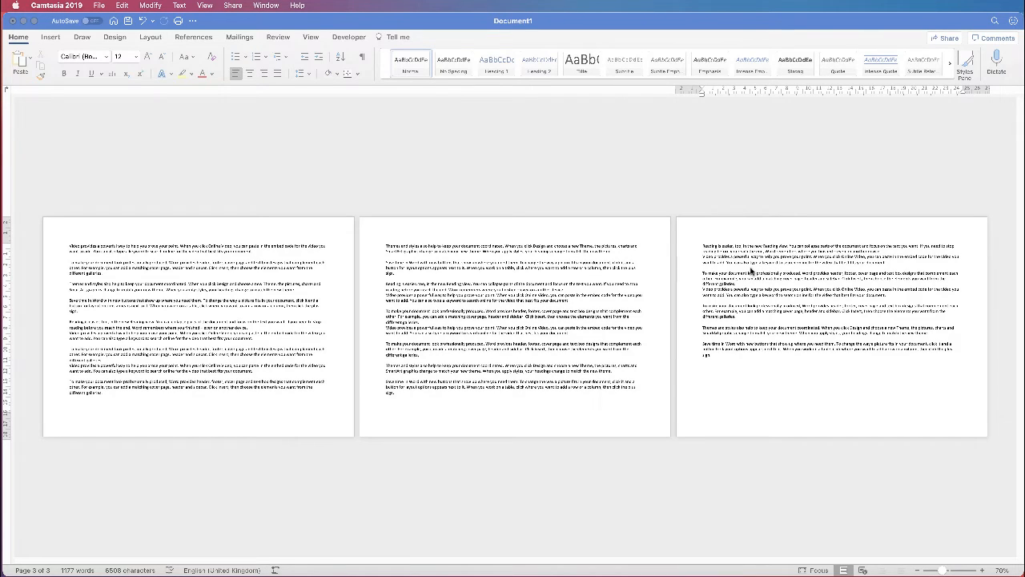
{"action": "mouse_move", "coordinate": [749, 272]}
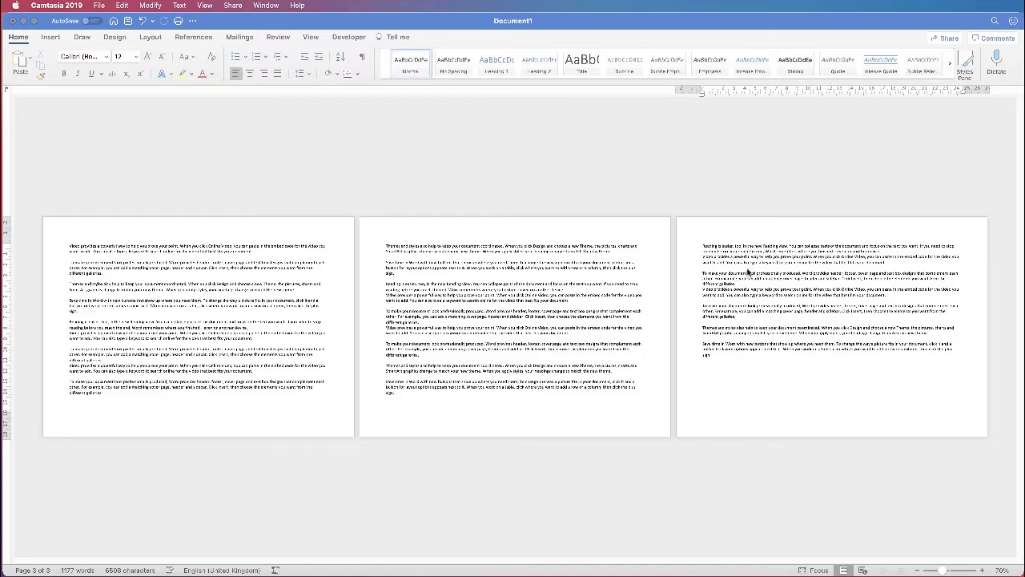
{"action": "mouse_move", "coordinate": [504, 282]}
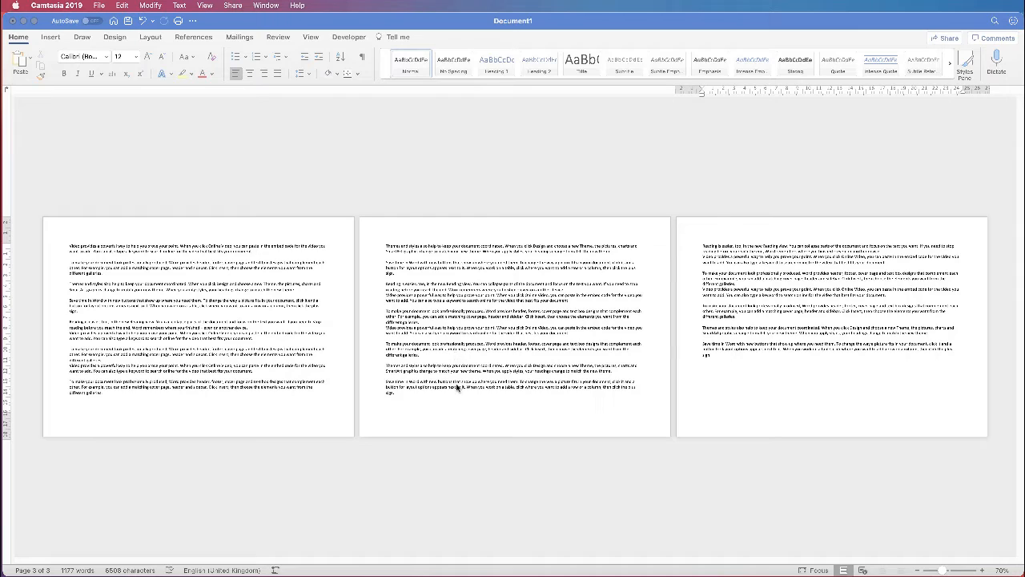
{"action": "mouse_move", "coordinate": [596, 344]}
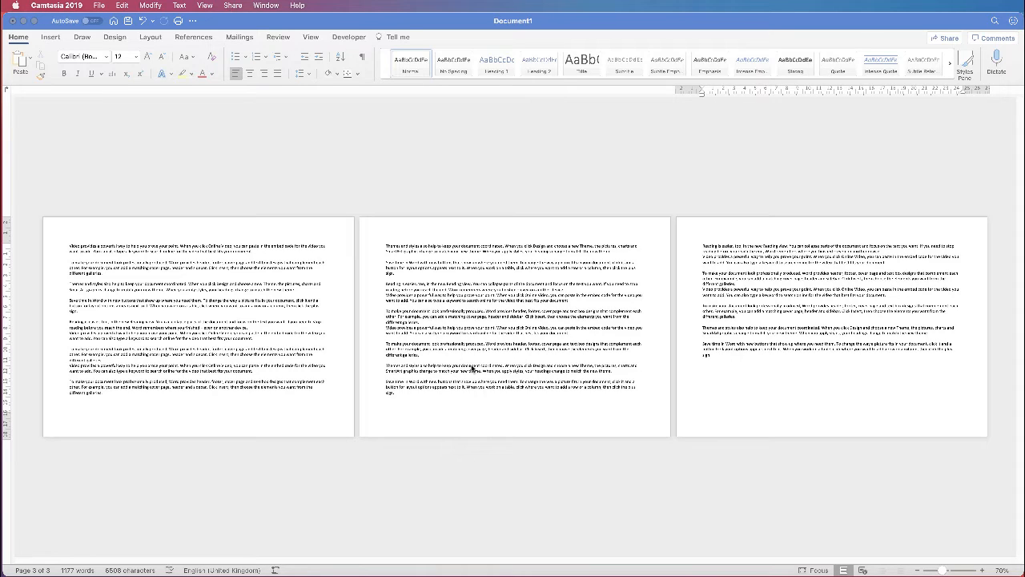
{"action": "mouse_move", "coordinate": [481, 271]}
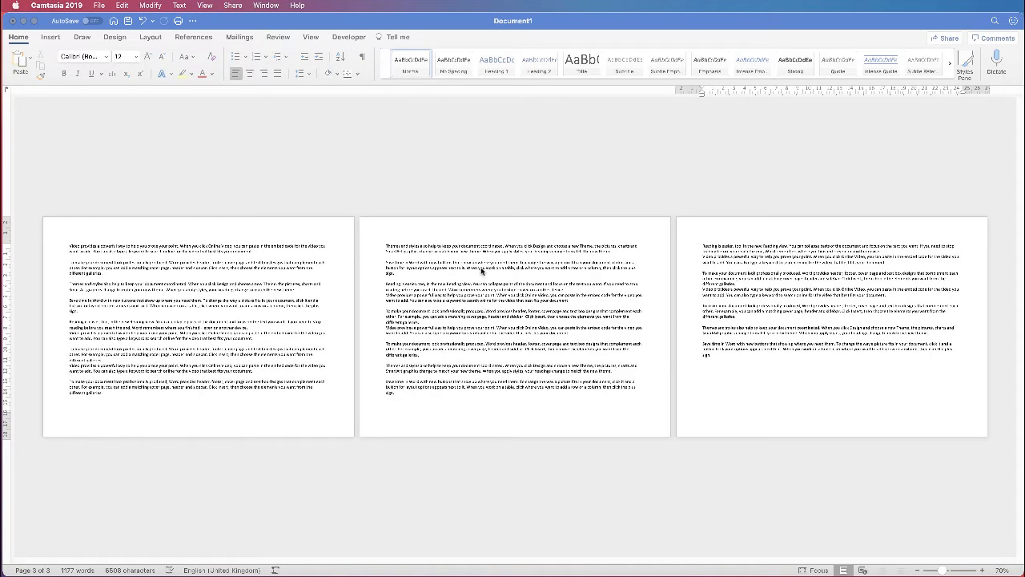
{"action": "mouse_move", "coordinate": [475, 254]}
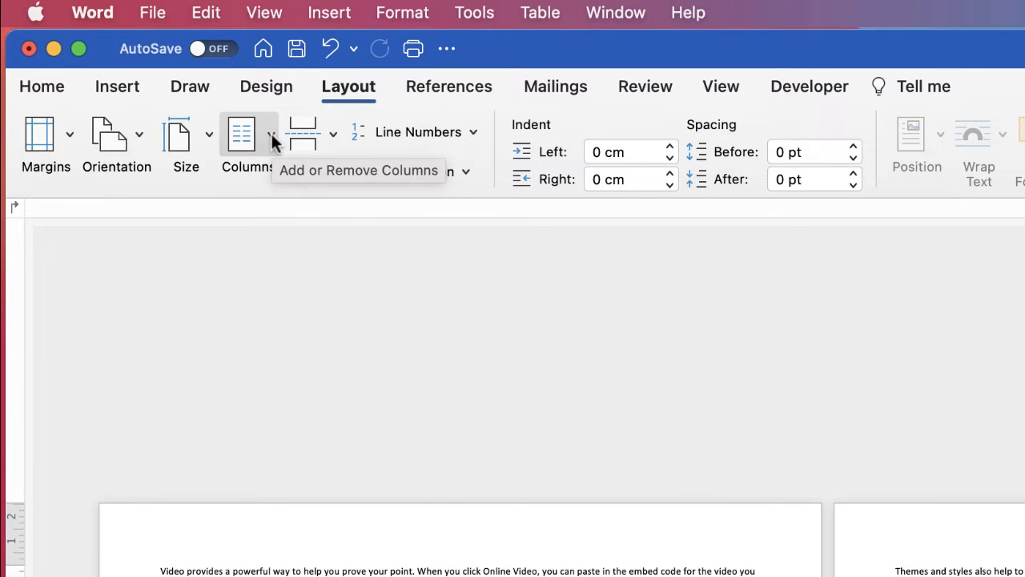
Set the document text to Three columns from the Columns dropdown
{"action": "left_click", "coordinate": [241, 136]}
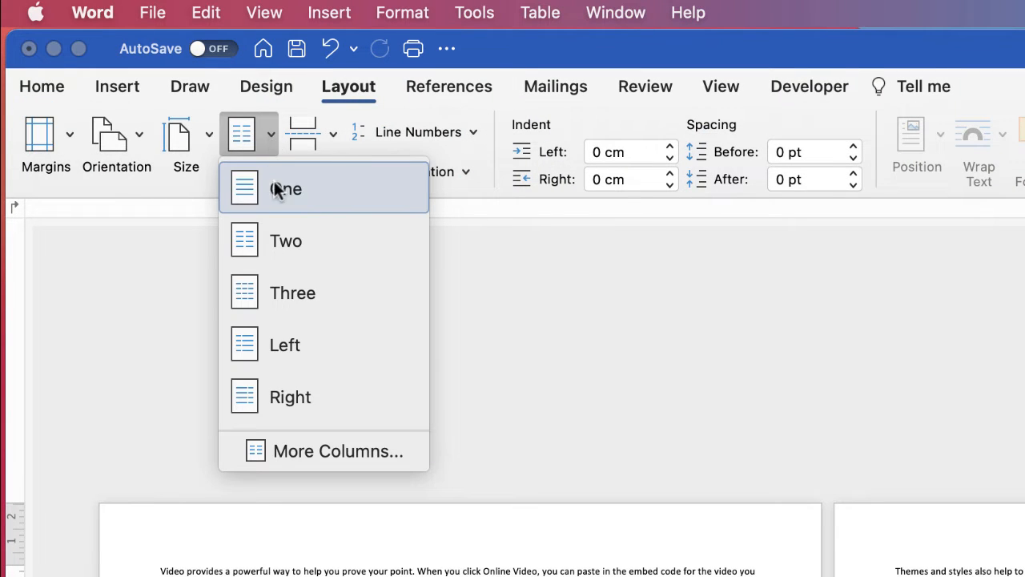
{"action": "mouse_move", "coordinate": [292, 292]}
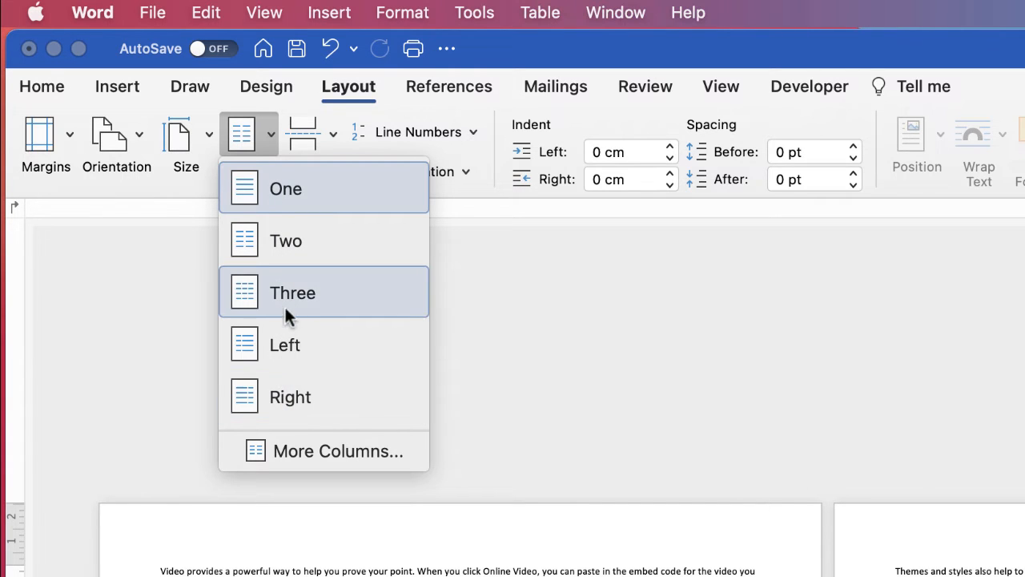
{"action": "mouse_move", "coordinate": [281, 373]}
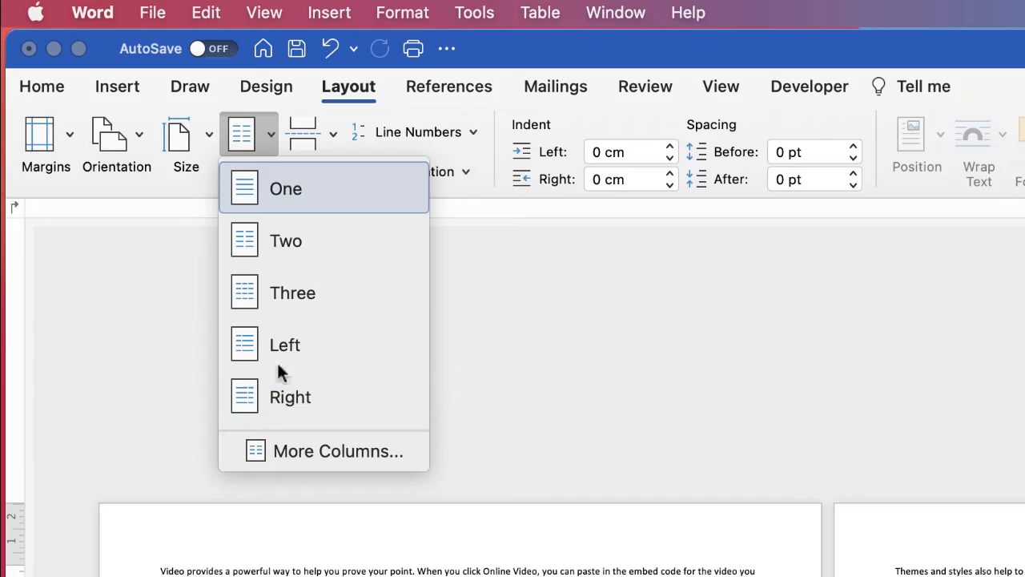
{"action": "mouse_move", "coordinate": [301, 302]}
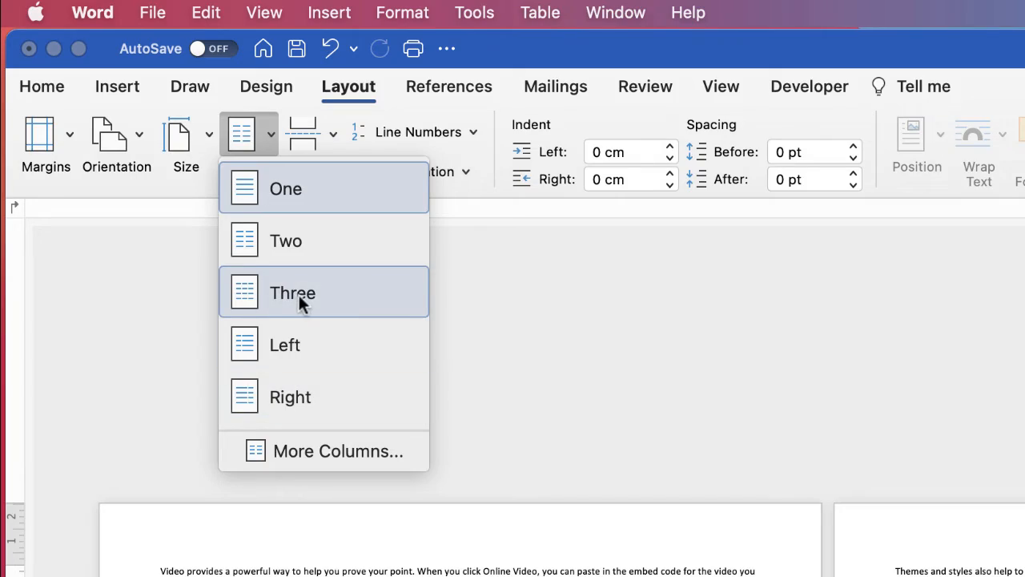
{"action": "left_click", "coordinate": [292, 292]}
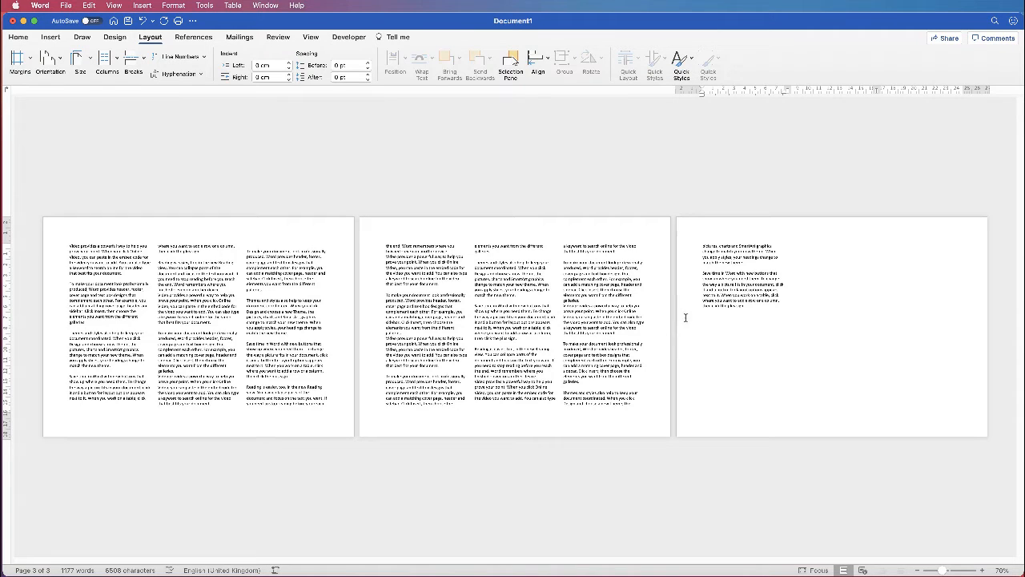
Click into the document and reopen the Columns layout list
{"action": "left_click", "coordinate": [702, 316]}
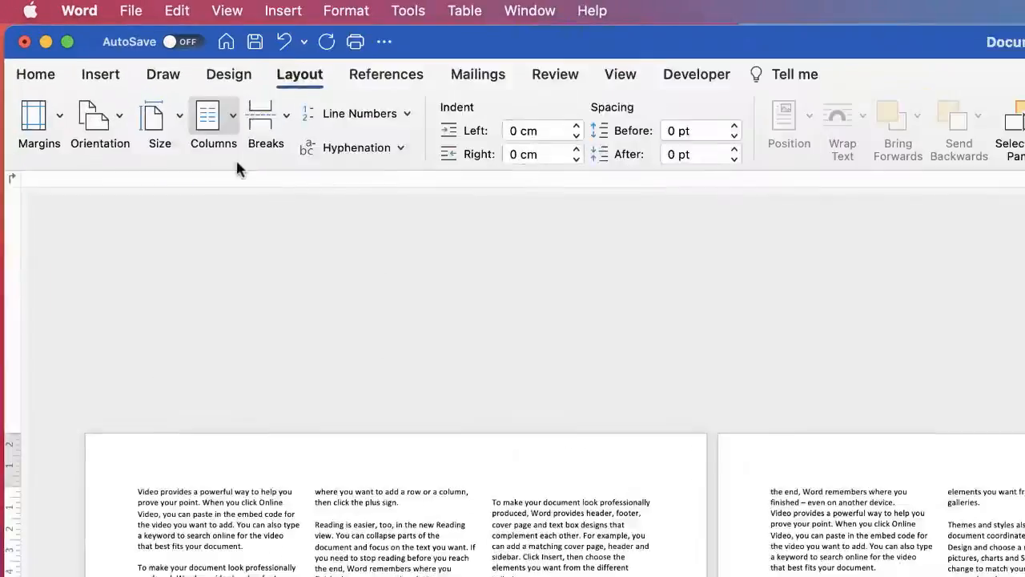
{"action": "left_click", "coordinate": [213, 124]}
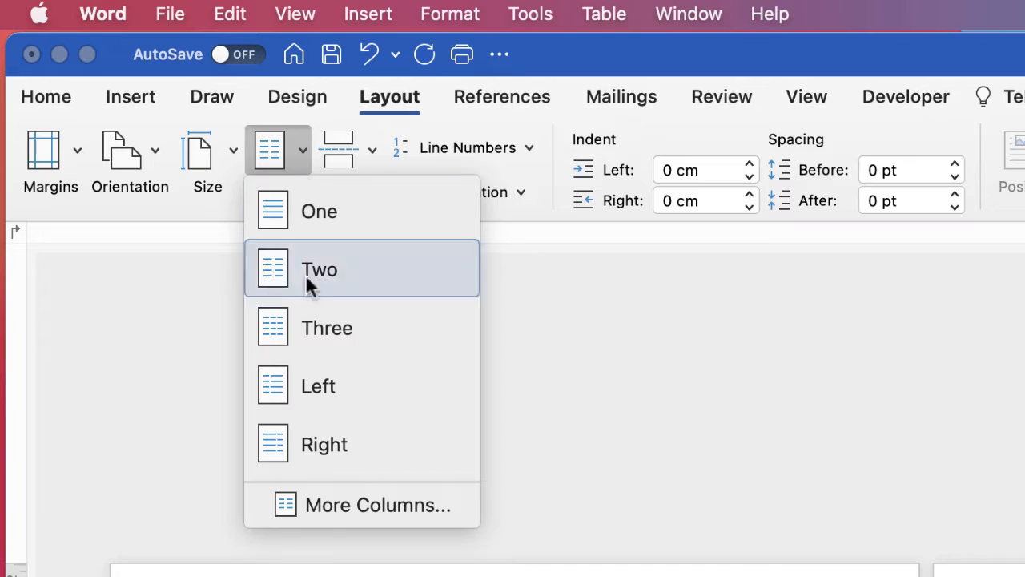
{"action": "mouse_move", "coordinate": [368, 504]}
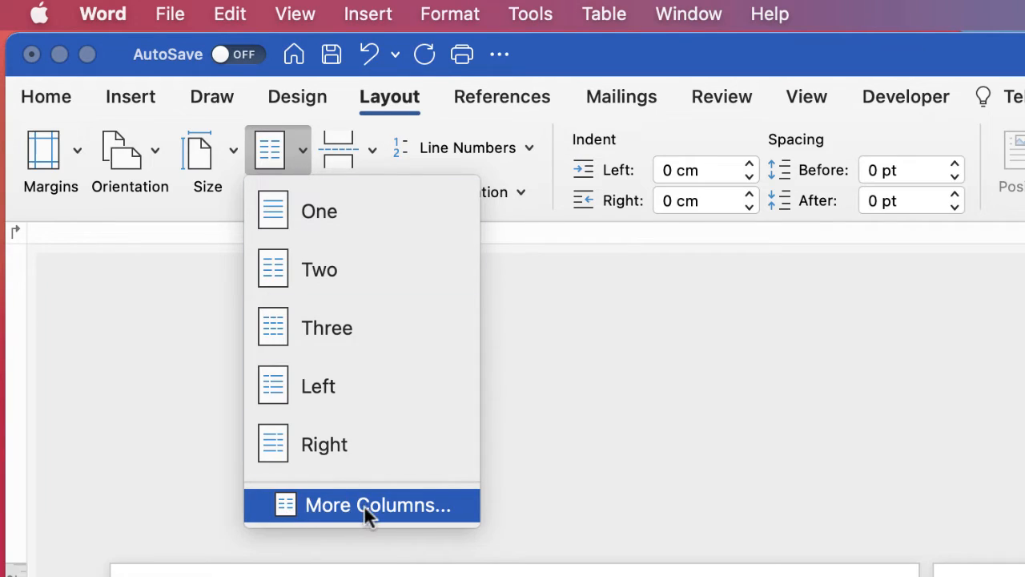
In More Columns, leave Line between off and raise column spacing to 1.2 cm
{"action": "left_click", "coordinate": [378, 504]}
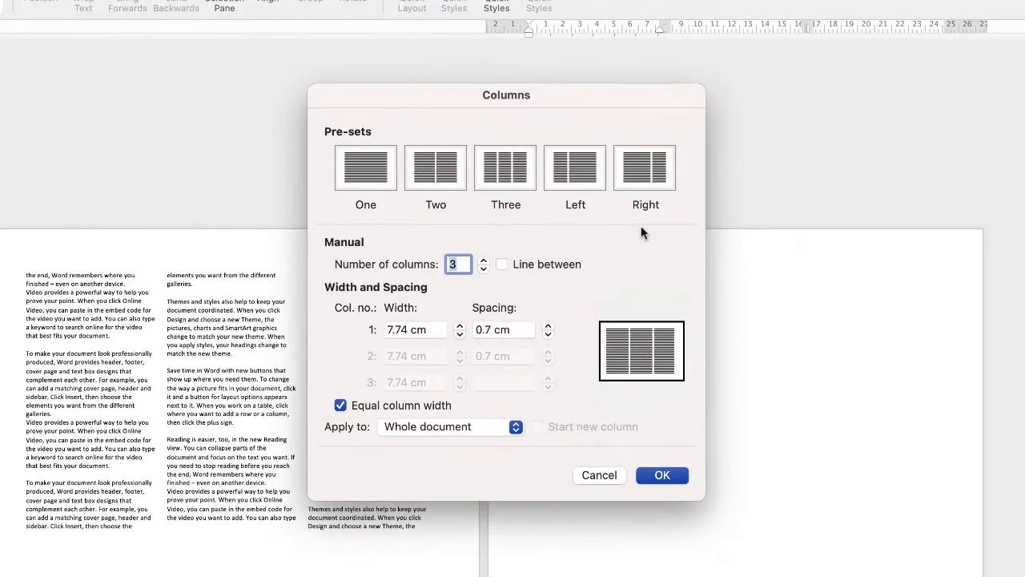
{"action": "mouse_move", "coordinate": [570, 400]}
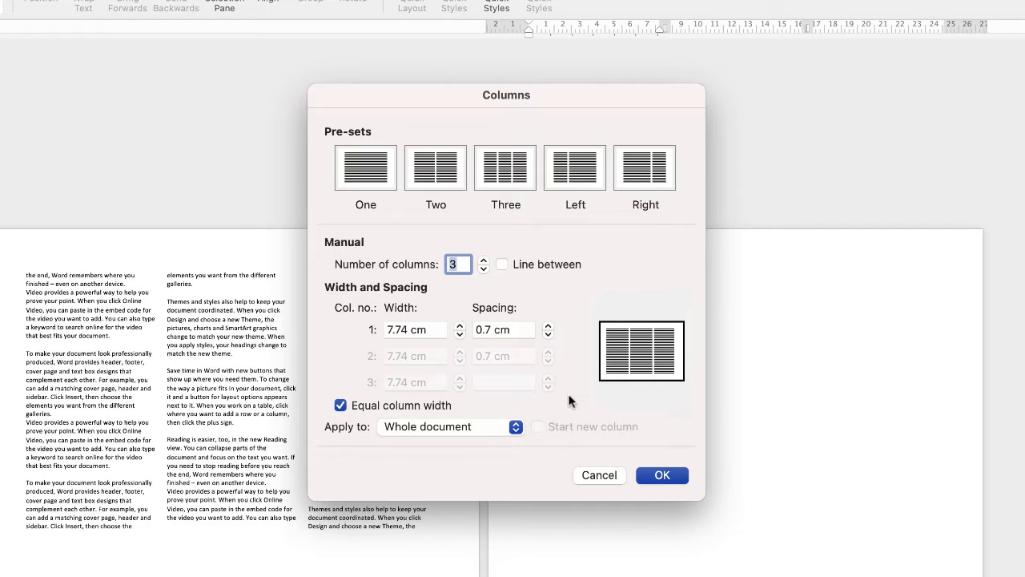
{"action": "mouse_move", "coordinate": [473, 312]}
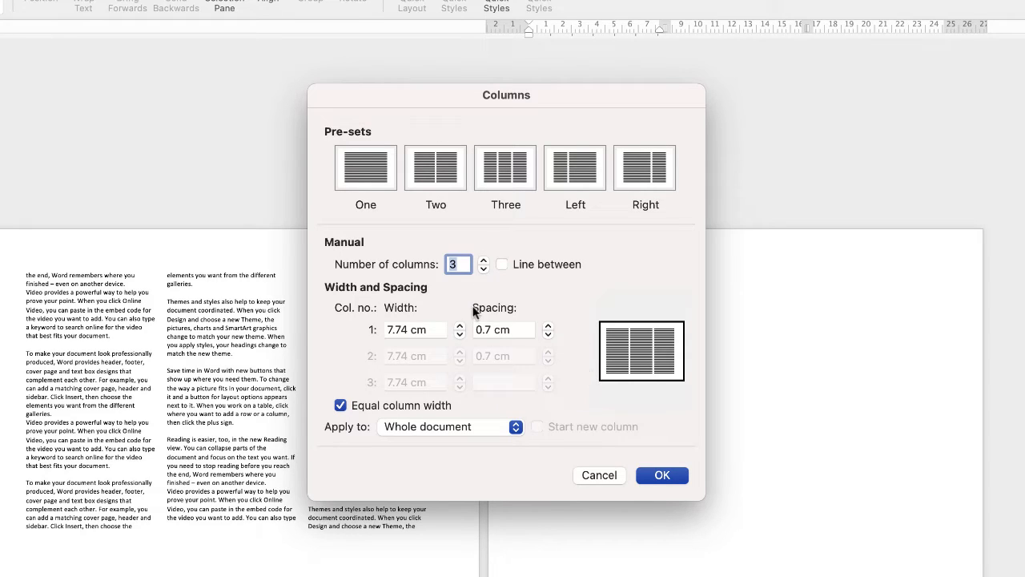
{"action": "mouse_move", "coordinate": [640, 180]}
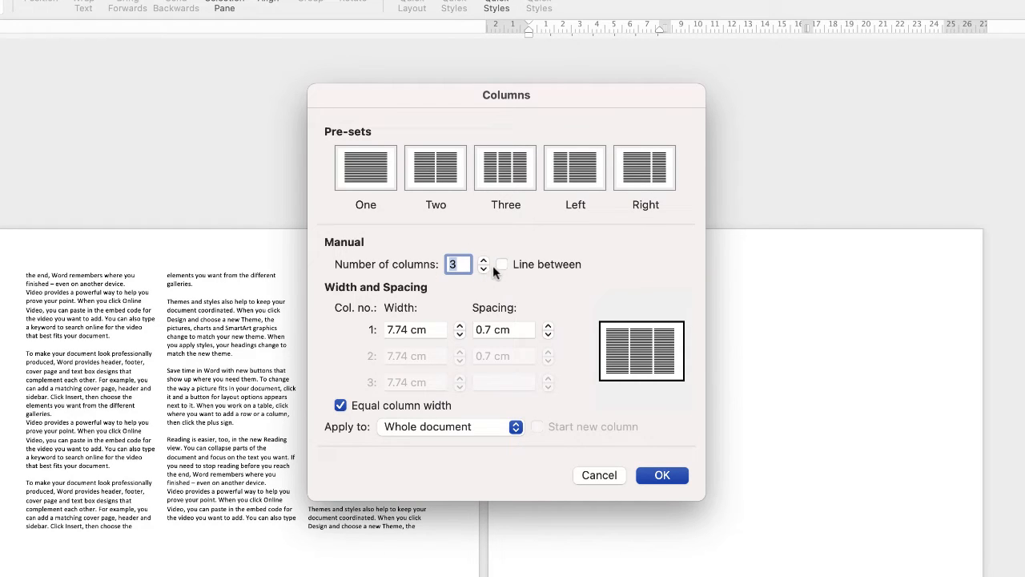
{"action": "left_click", "coordinate": [500, 264]}
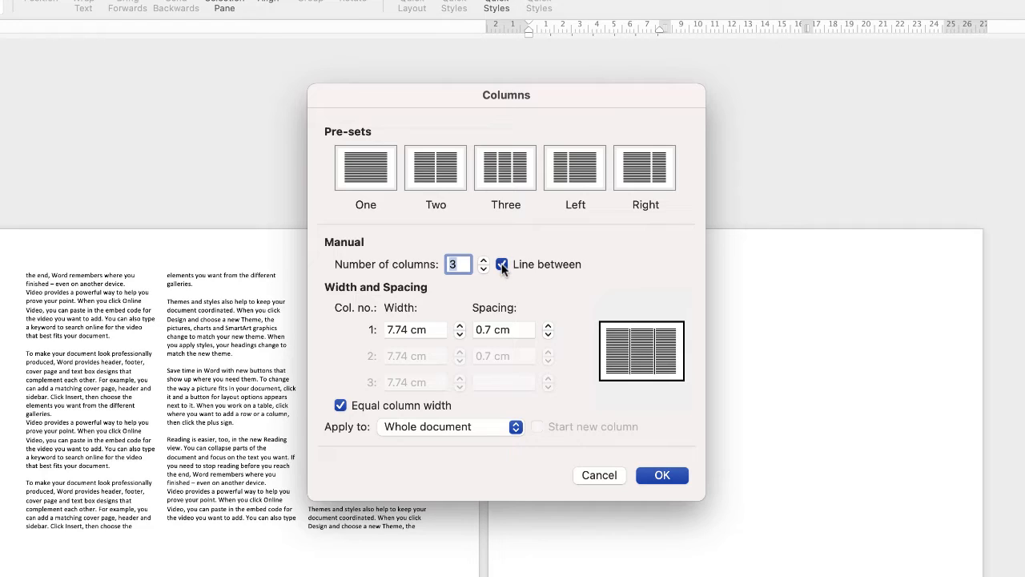
{"action": "left_click", "coordinate": [501, 265]}
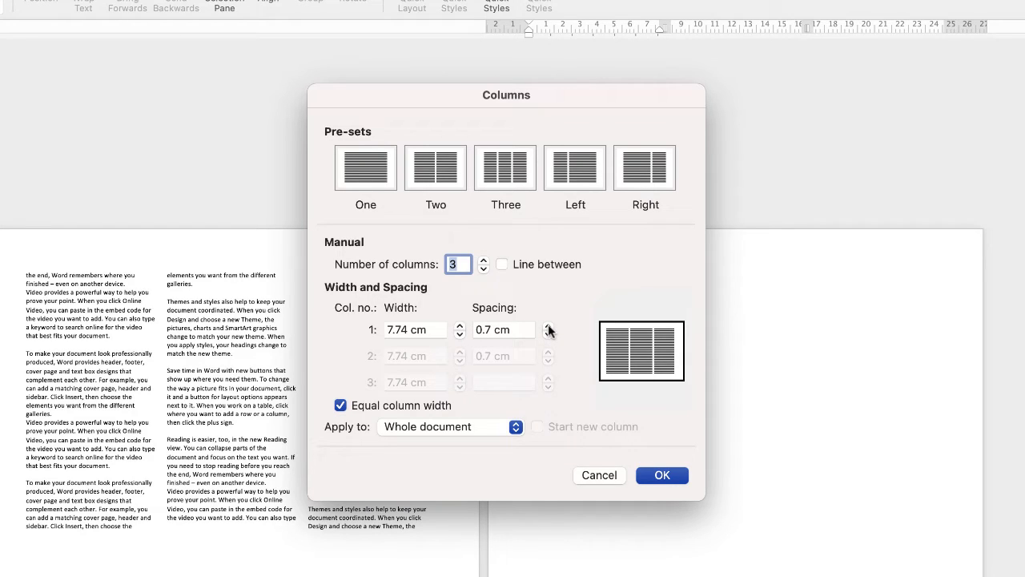
{"action": "left_click", "coordinate": [549, 326]}
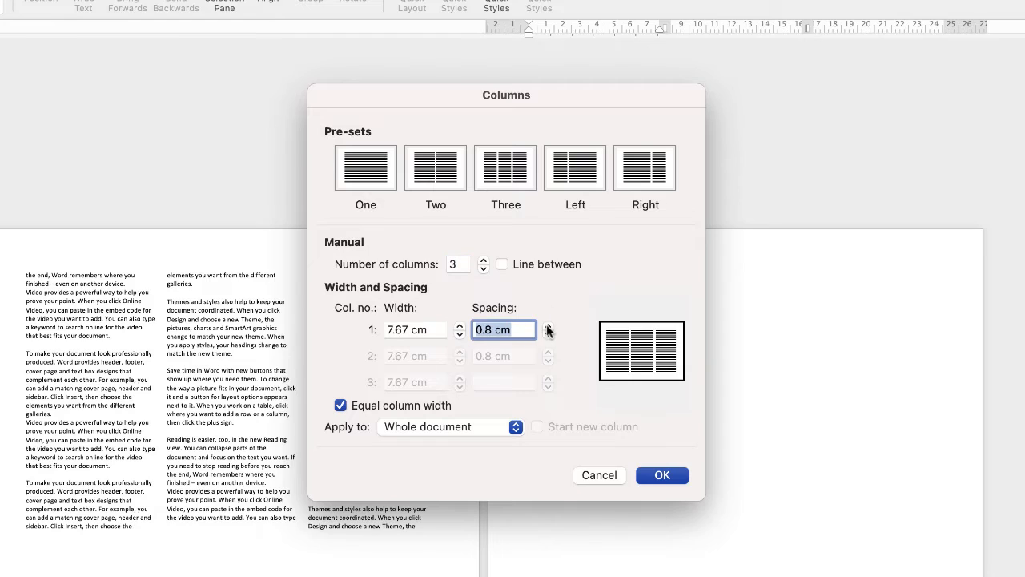
{"action": "left_click", "coordinate": [548, 325]}
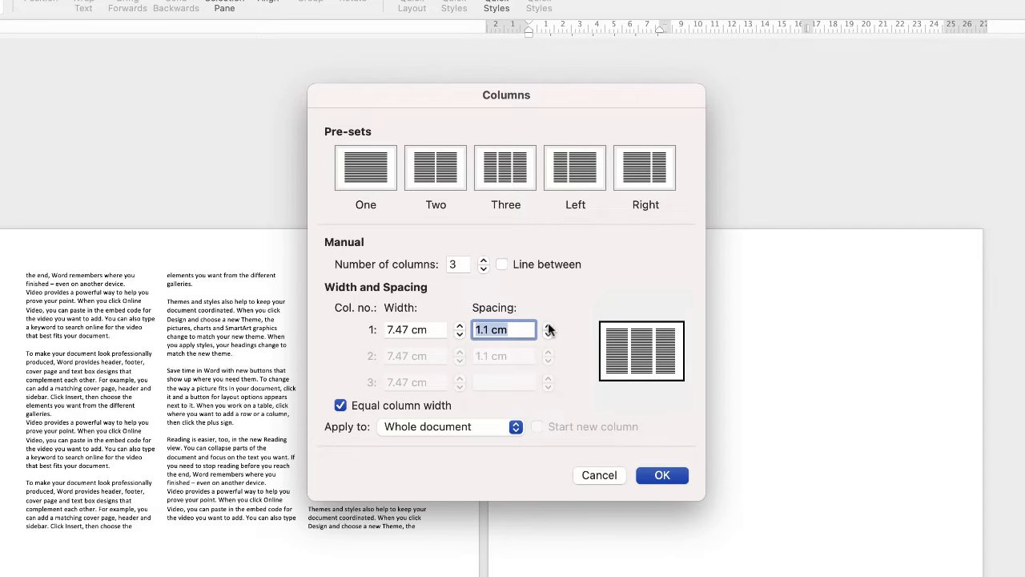
{"action": "left_click", "coordinate": [549, 325]}
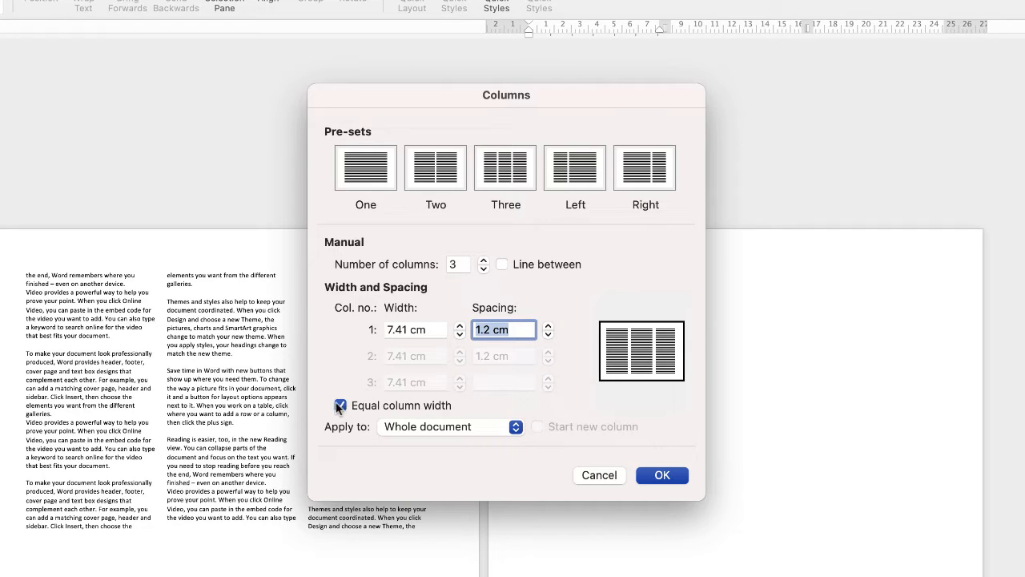
Turn off equal column width, widening column one to 9.1 cm, others 6.56 cm, whole document
{"action": "left_click", "coordinate": [339, 405]}
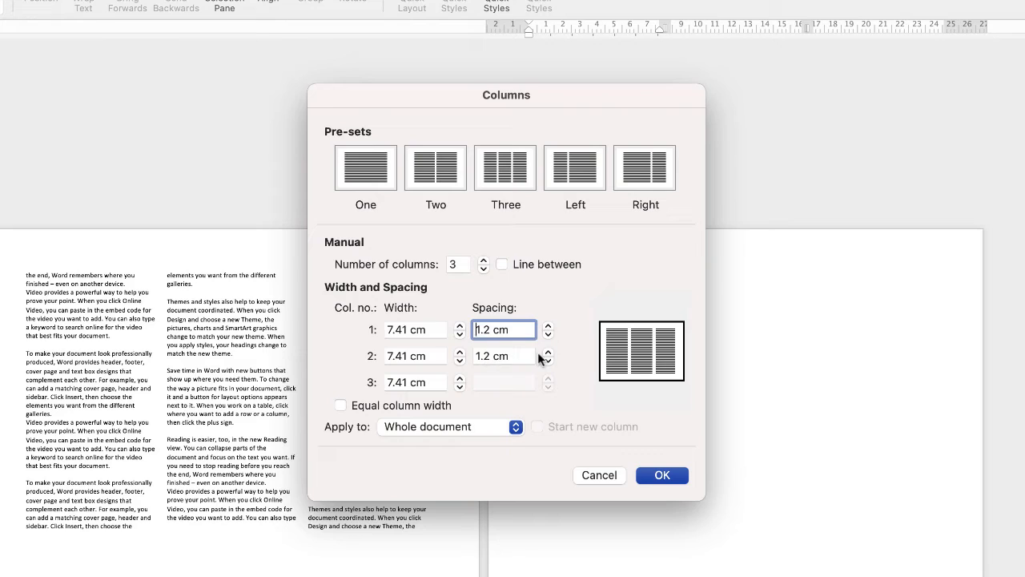
{"action": "left_click", "coordinate": [459, 325]}
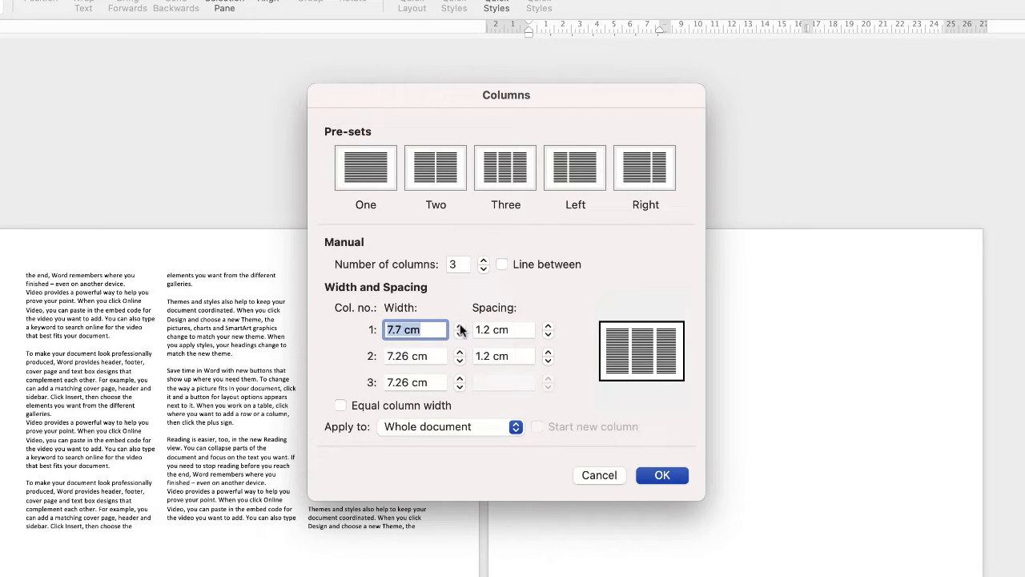
{"action": "left_click", "coordinate": [459, 326]}
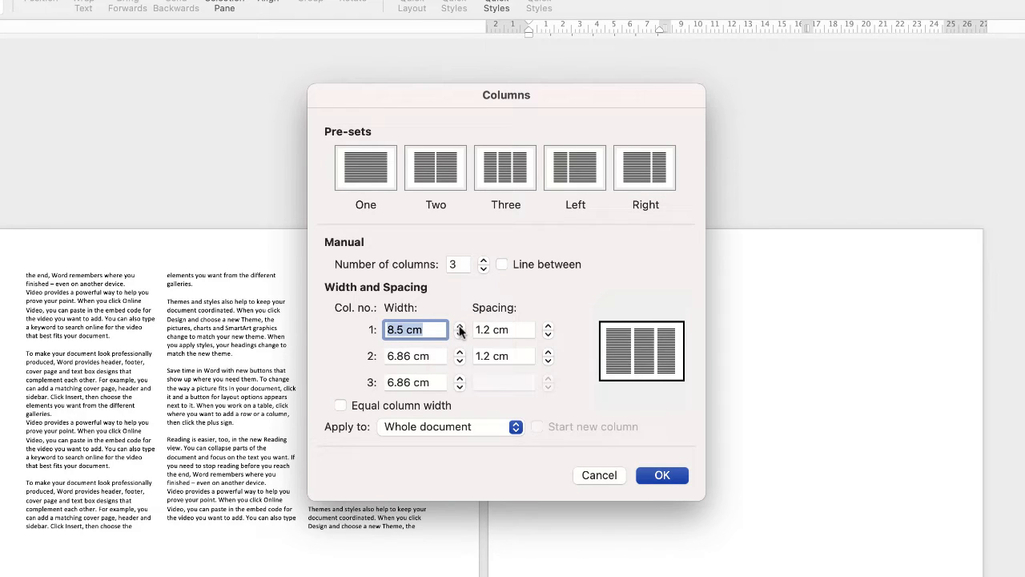
{"action": "left_click", "coordinate": [460, 325]}
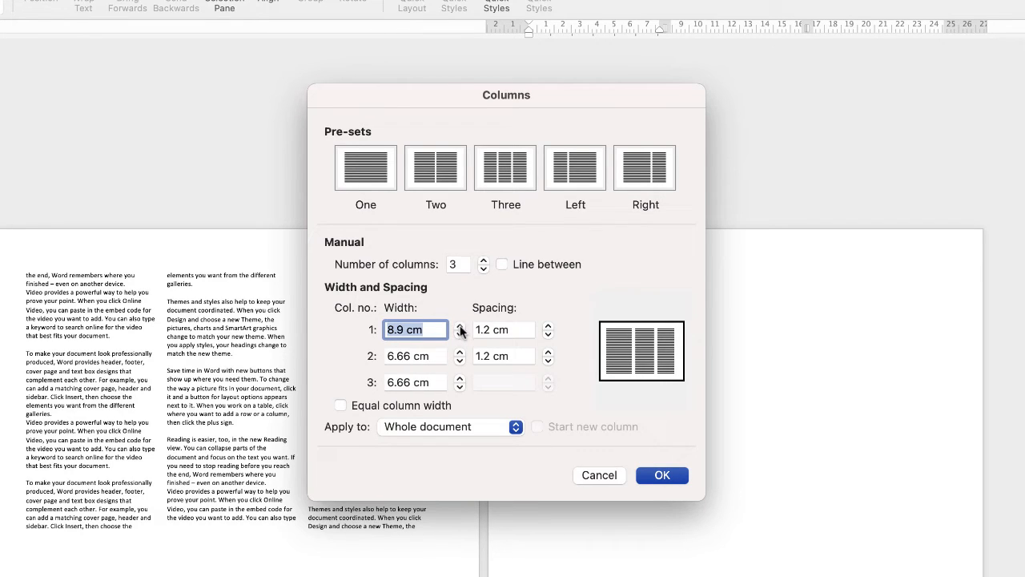
{"action": "left_click", "coordinate": [461, 325]}
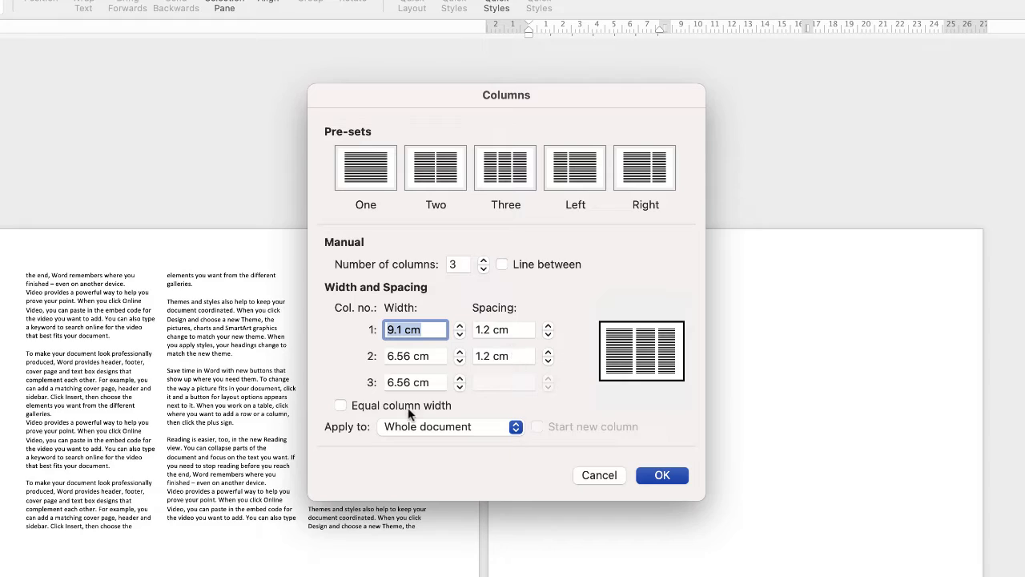
{"action": "mouse_move", "coordinate": [353, 410]}
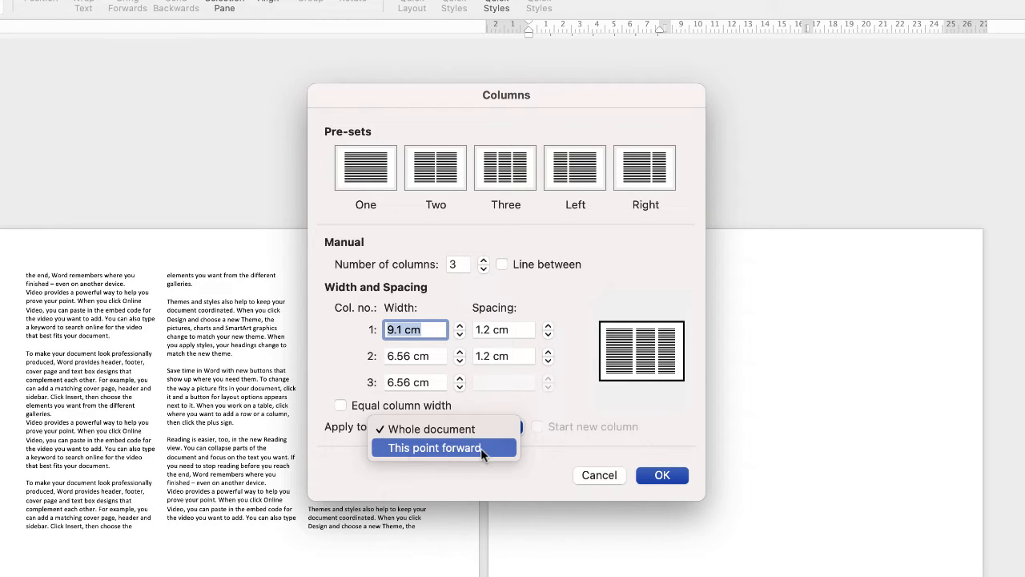
{"action": "mouse_move", "coordinate": [393, 454]}
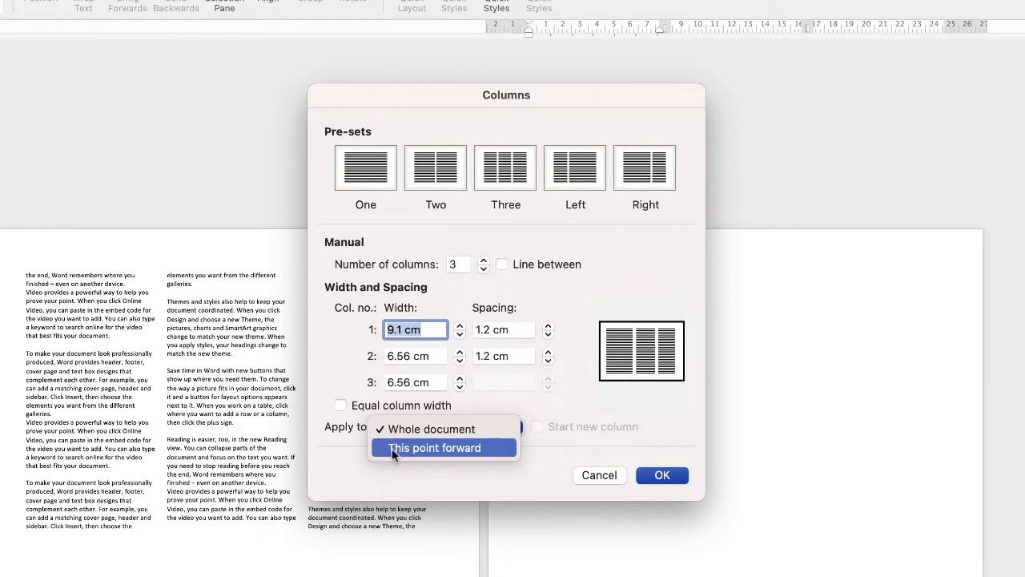
{"action": "mouse_move", "coordinate": [404, 455]}
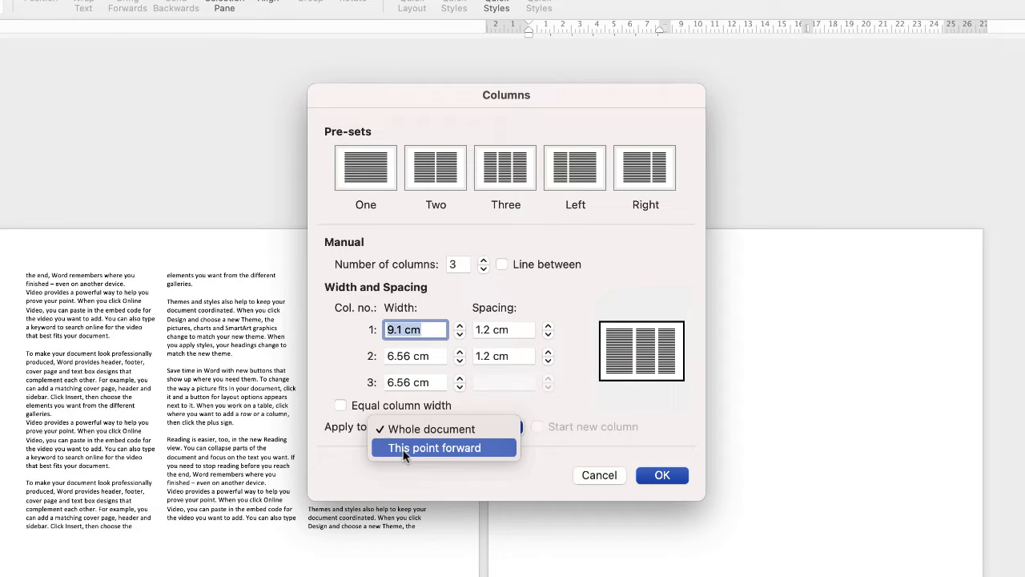
{"action": "mouse_move", "coordinate": [484, 453]}
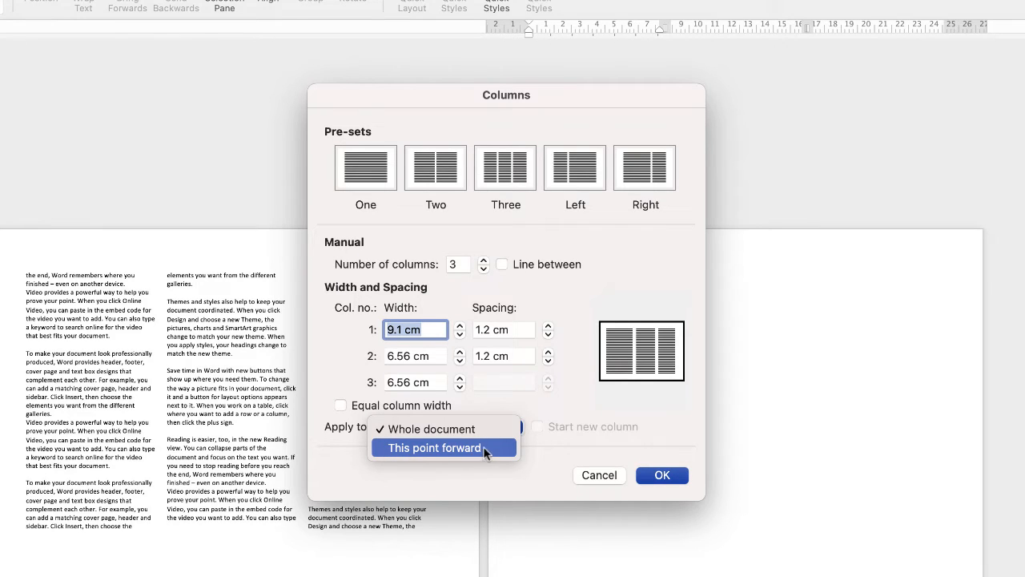
{"action": "mouse_move", "coordinate": [502, 454]}
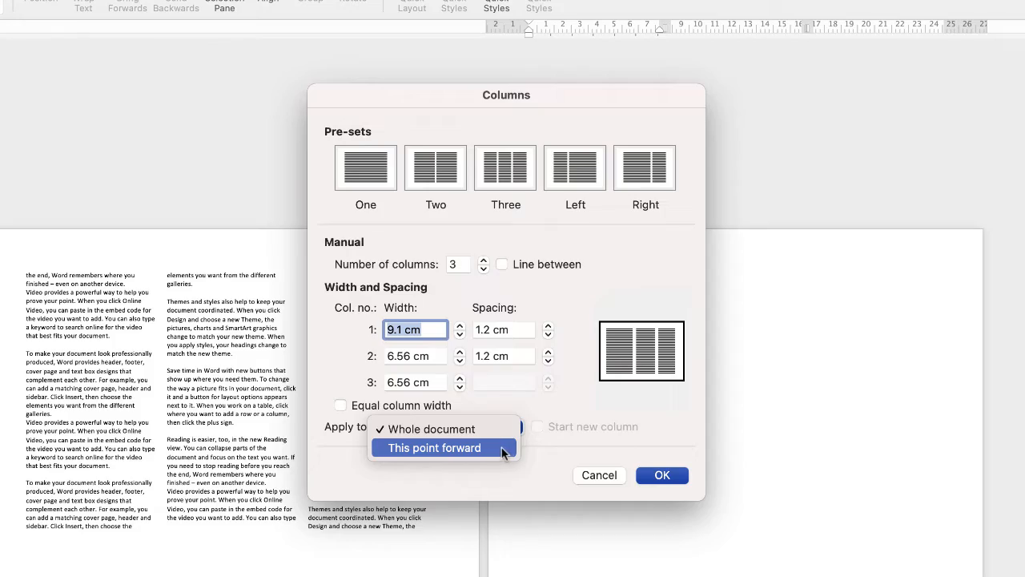
{"action": "left_click", "coordinate": [430, 429]}
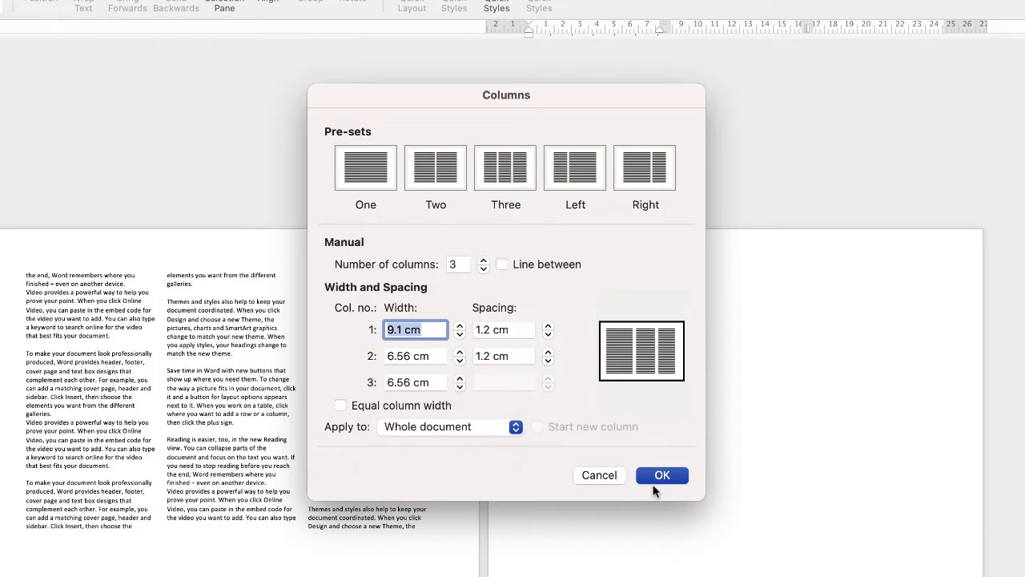
Apply the uneven three-column settings, then revert to one full-width column
{"action": "left_click", "coordinate": [662, 475]}
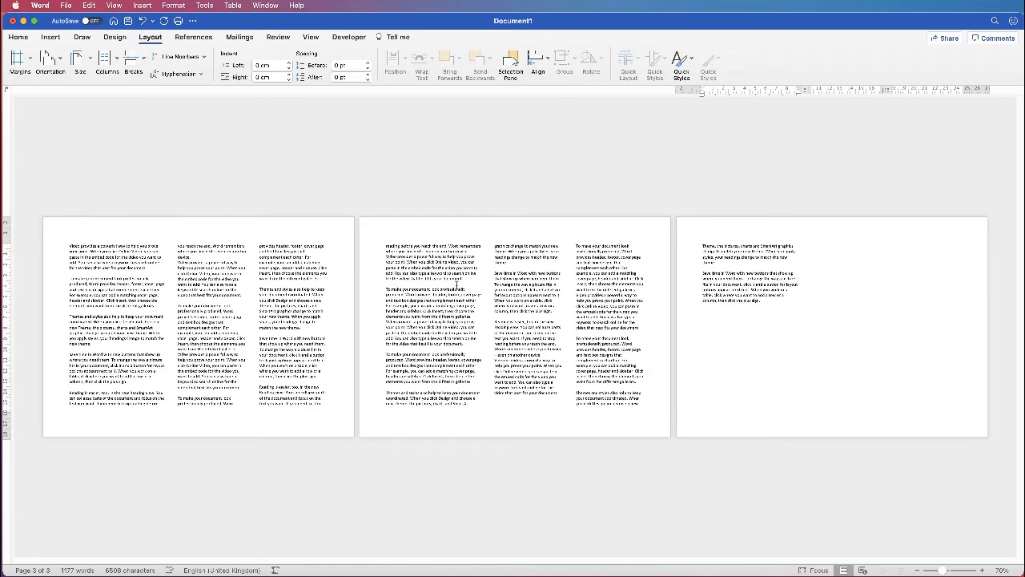
{"action": "left_click", "coordinate": [702, 310]}
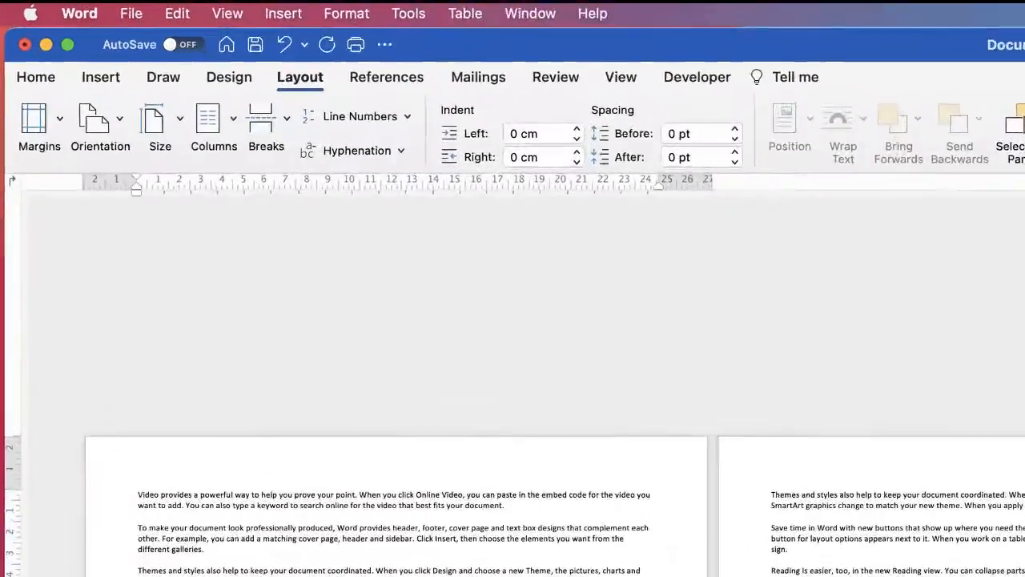
Insert a Next Page section break after page one and show formatting marks
{"action": "left_click", "coordinate": [266, 124]}
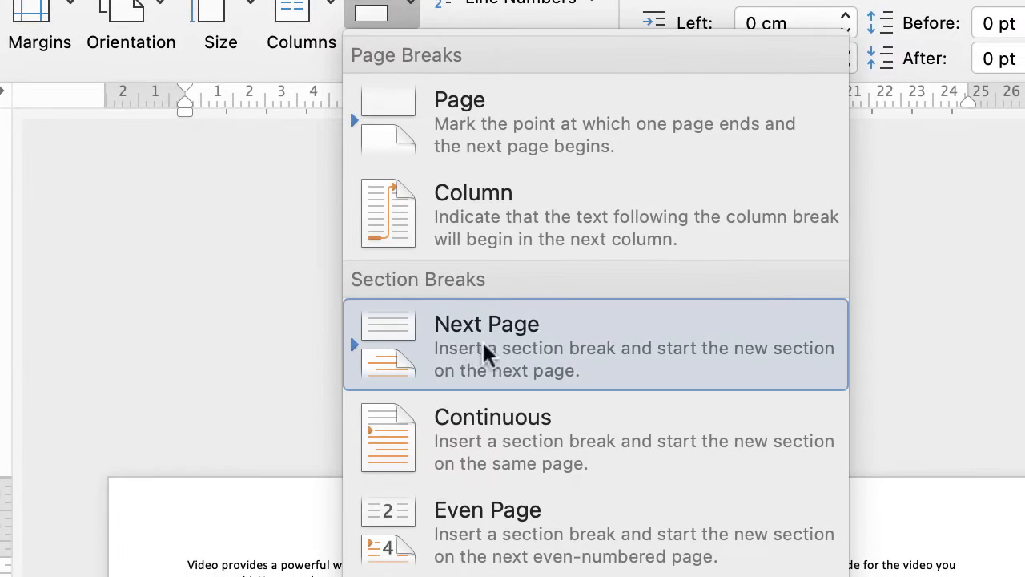
{"action": "left_click", "coordinate": [486, 323]}
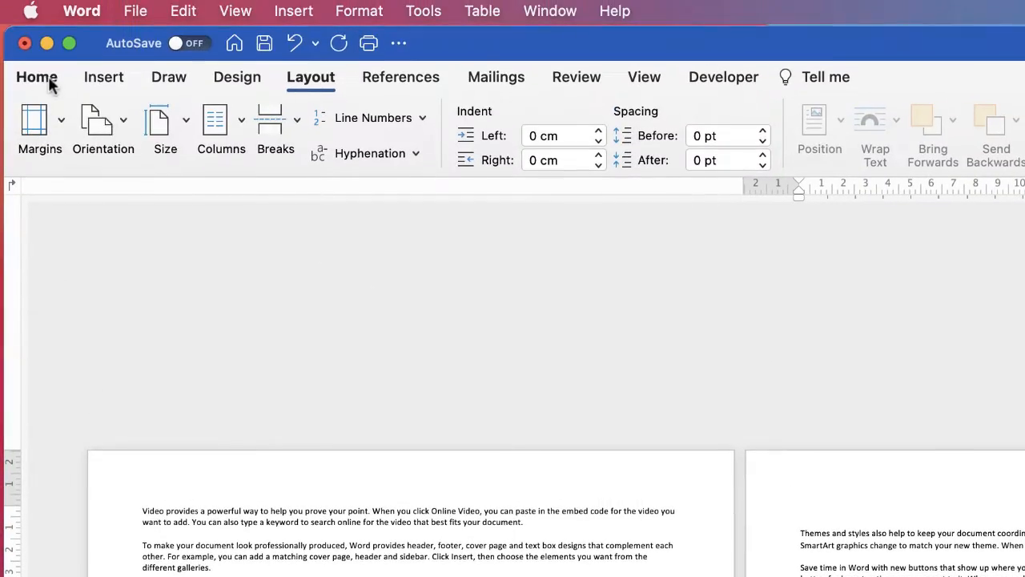
{"action": "left_click", "coordinate": [37, 77]}
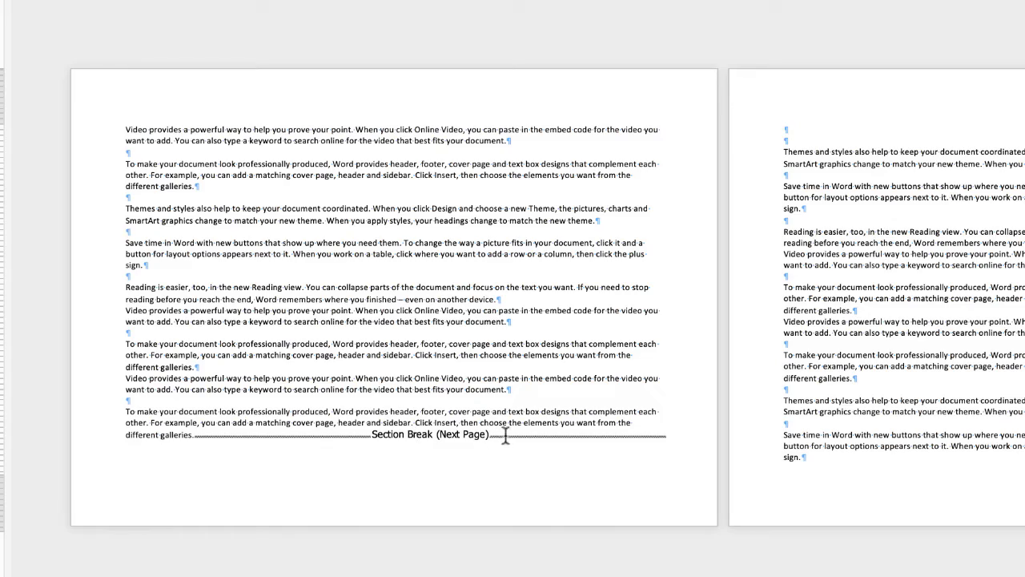
{"action": "mouse_move", "coordinate": [524, 428]}
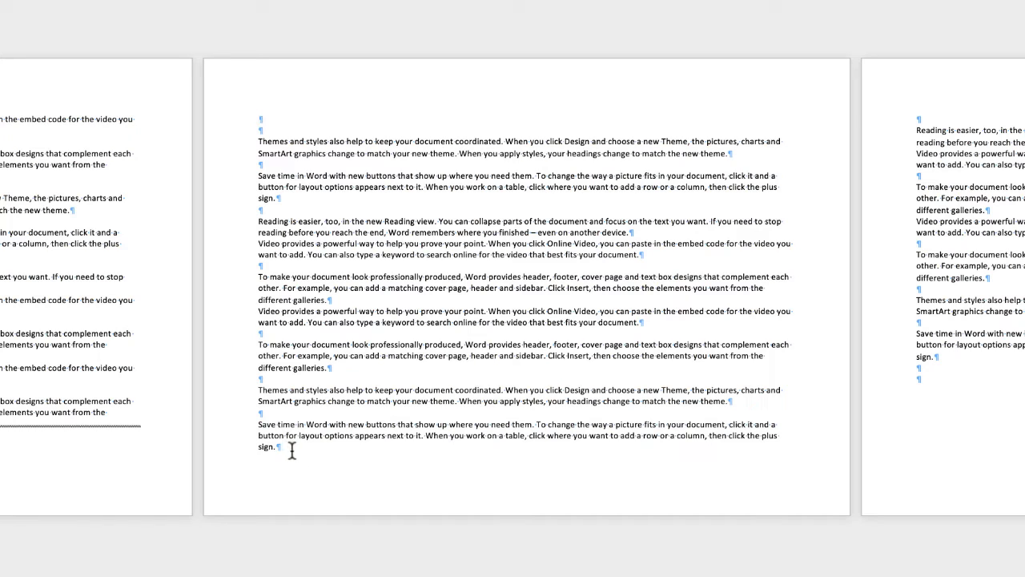
{"action": "mouse_move", "coordinate": [960, 450]}
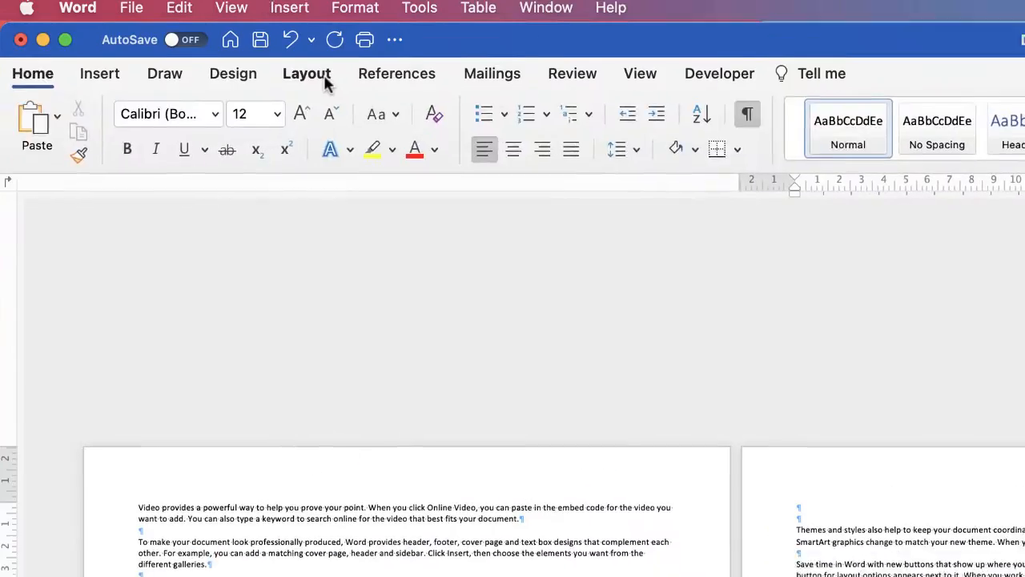
Insert a second Next Page section break at the end of page two
{"action": "left_click", "coordinate": [278, 124]}
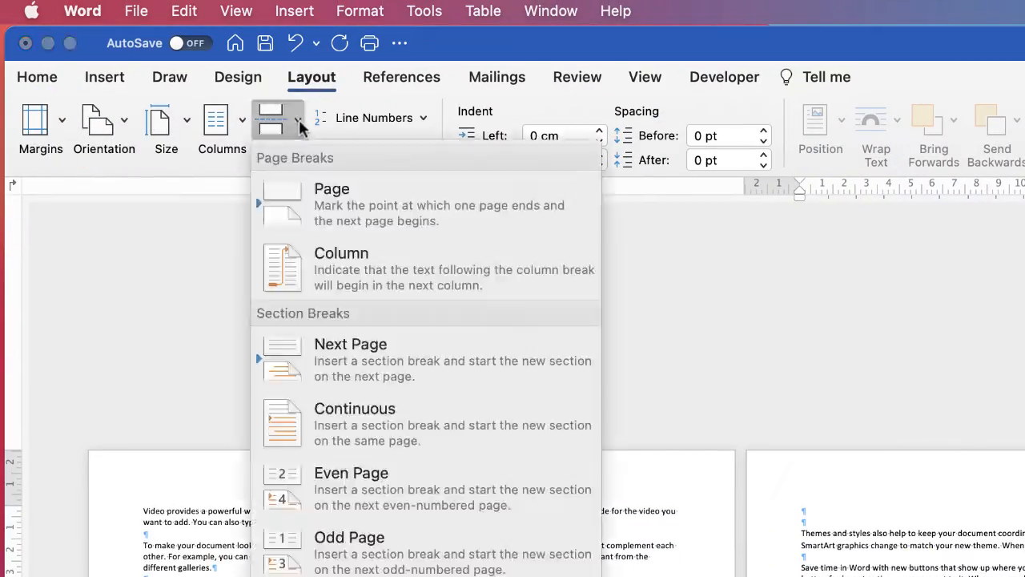
{"action": "mouse_move", "coordinate": [288, 369]}
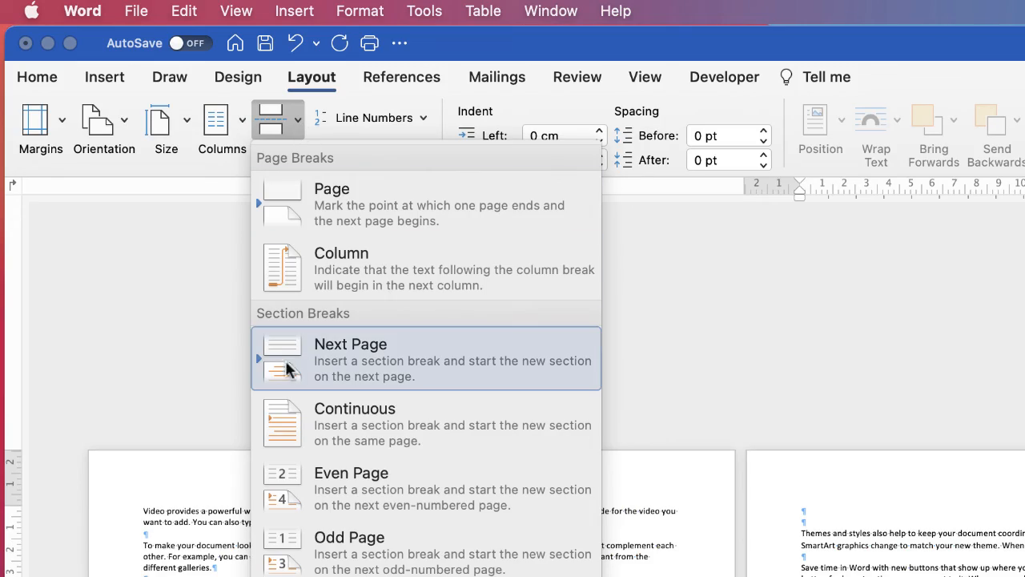
{"action": "left_click", "coordinate": [350, 358]}
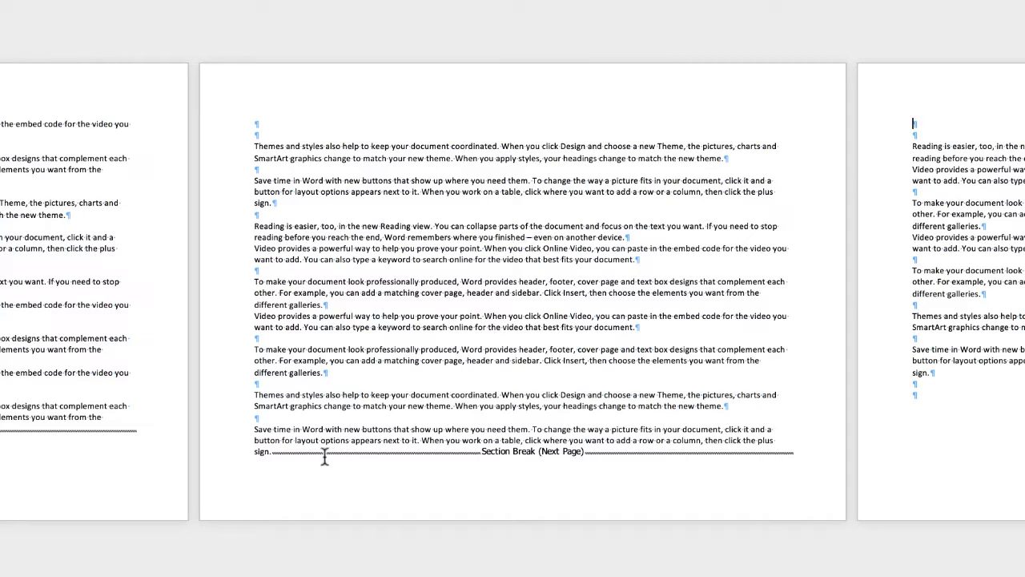
{"action": "mouse_move", "coordinate": [403, 418]}
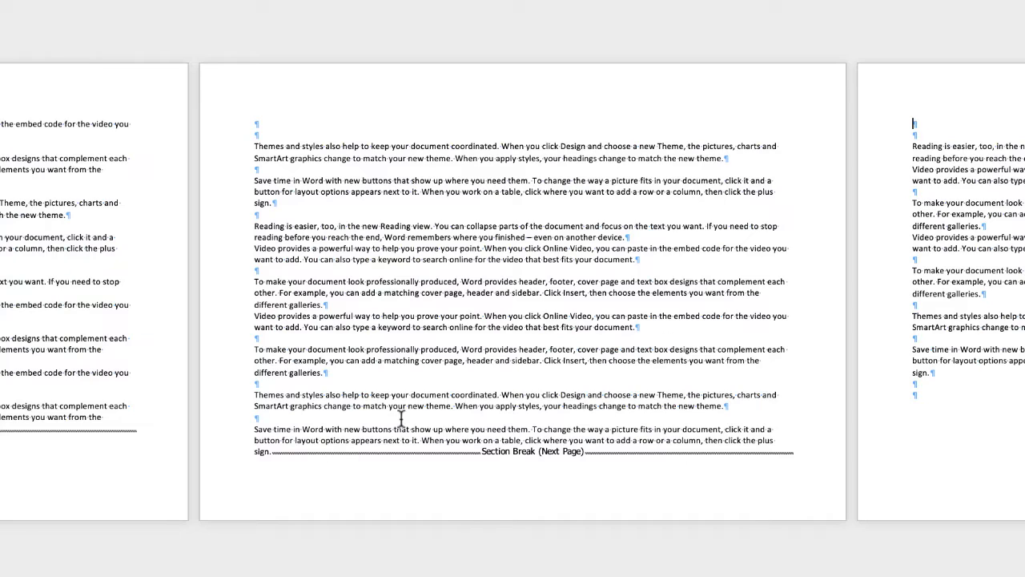
{"action": "mouse_move", "coordinate": [326, 317]}
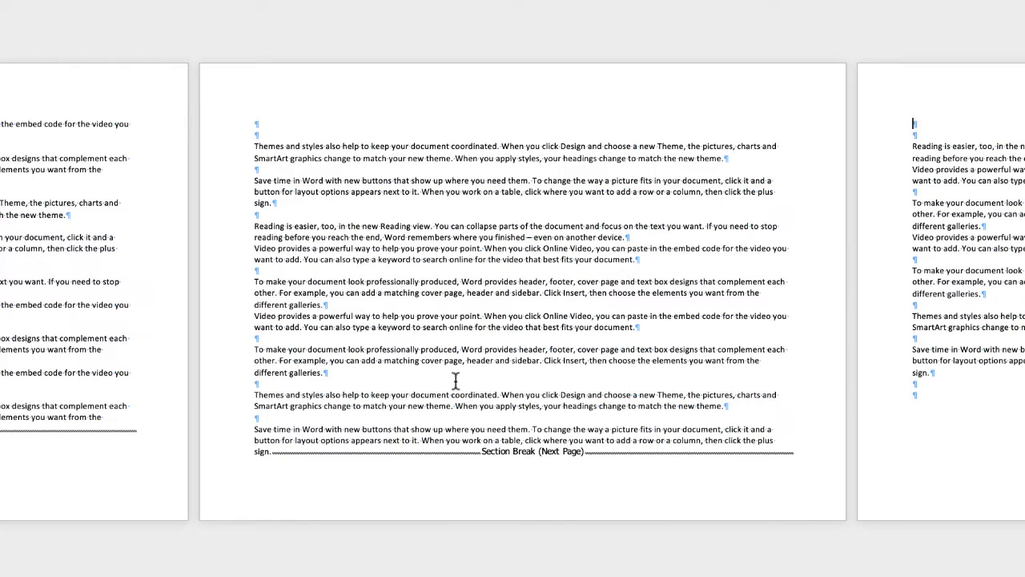
{"action": "mouse_move", "coordinate": [524, 302]}
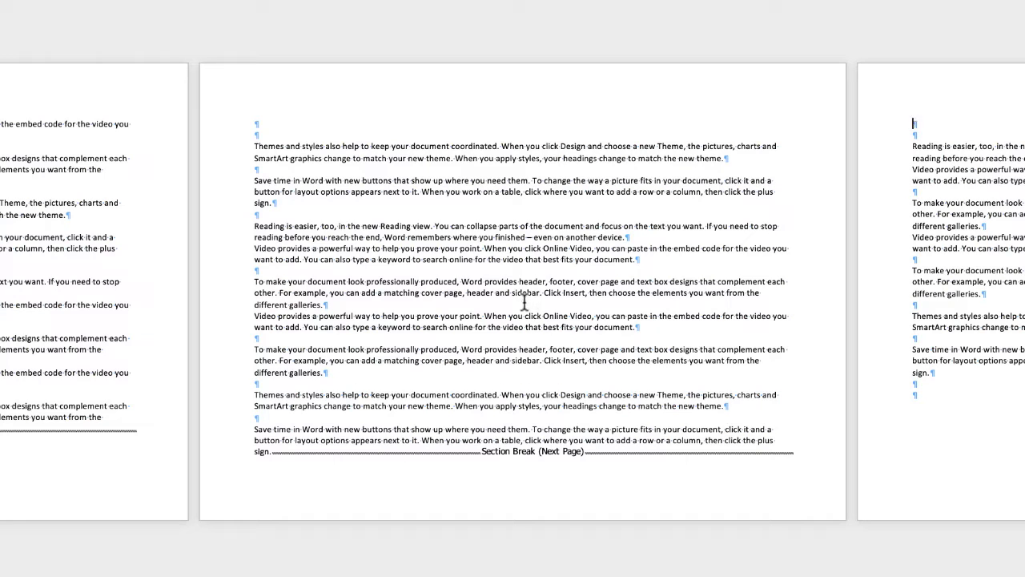
{"action": "mouse_move", "coordinate": [414, 233]}
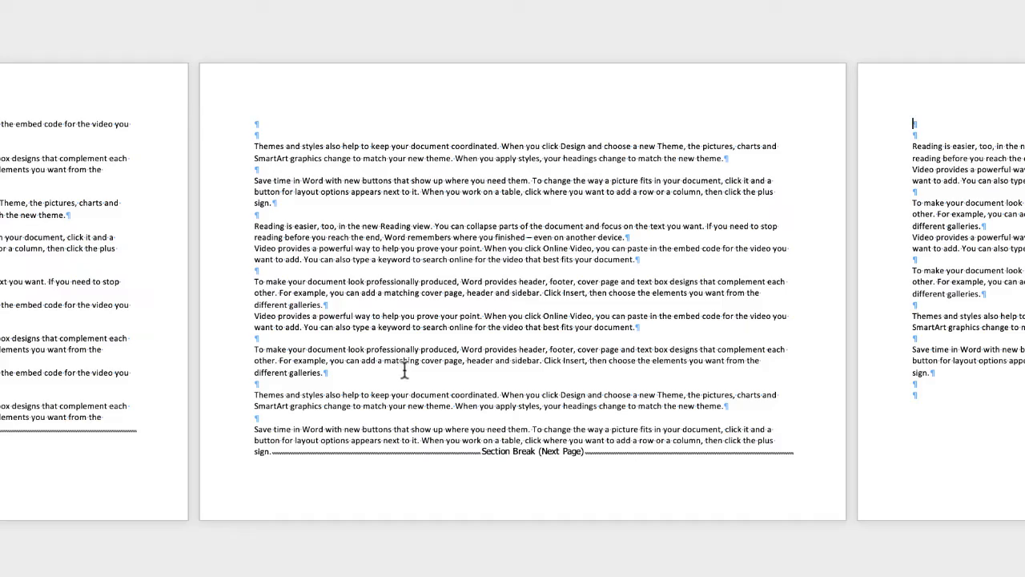
{"action": "mouse_move", "coordinate": [500, 177]}
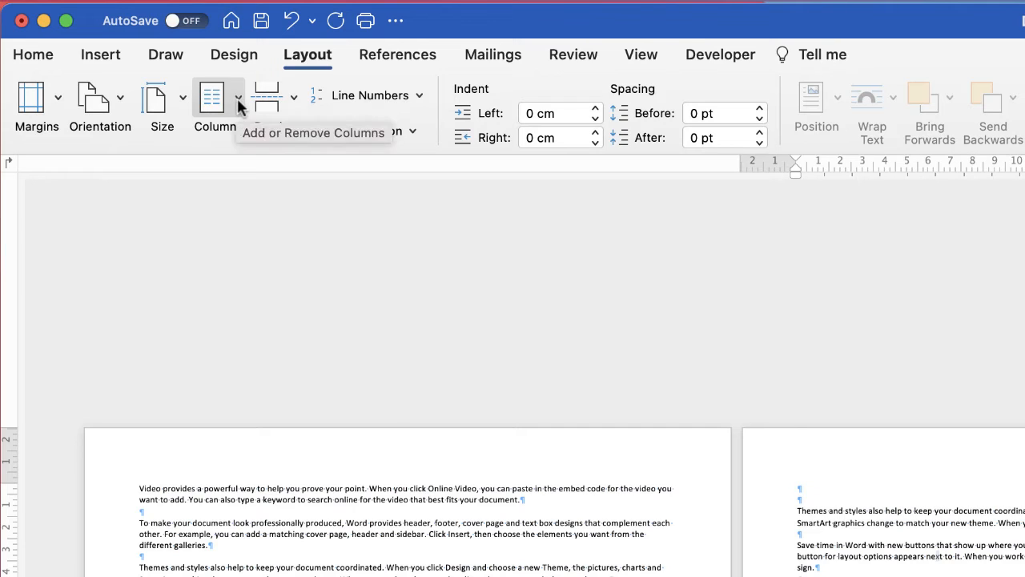
Apply Three columns to page two's section only
{"action": "left_click", "coordinate": [214, 96]}
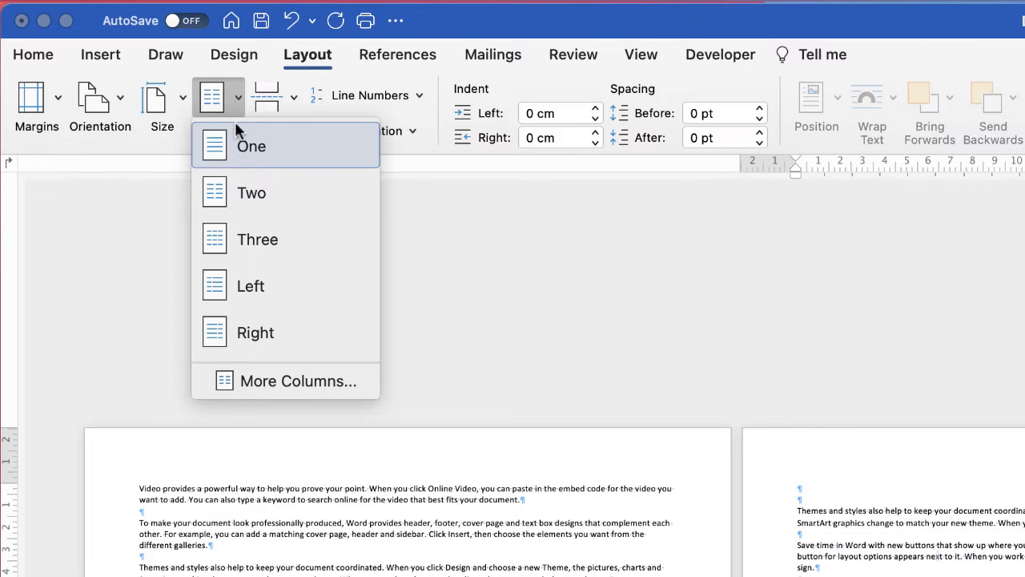
{"action": "mouse_move", "coordinate": [288, 238]}
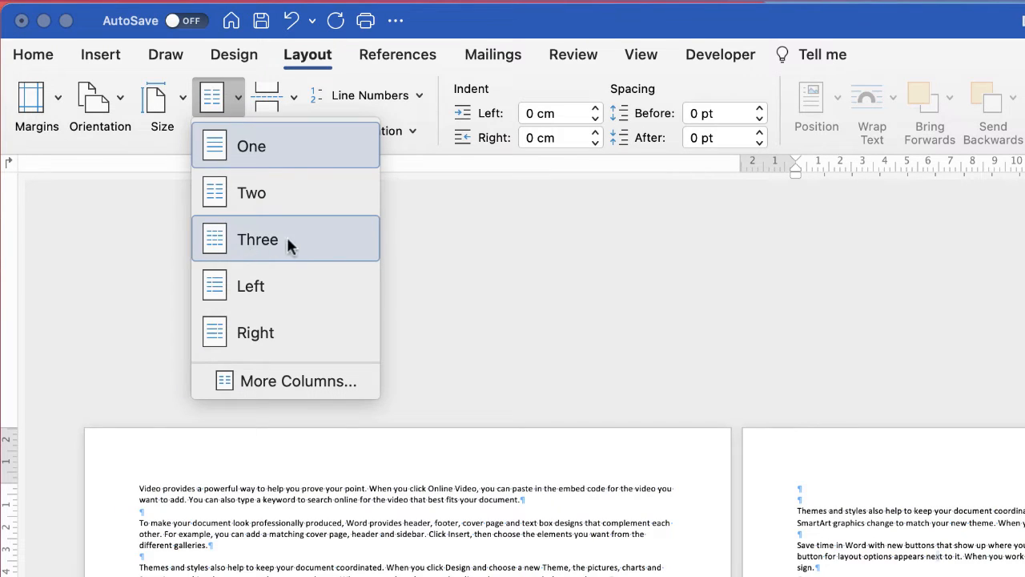
{"action": "left_click", "coordinate": [258, 239]}
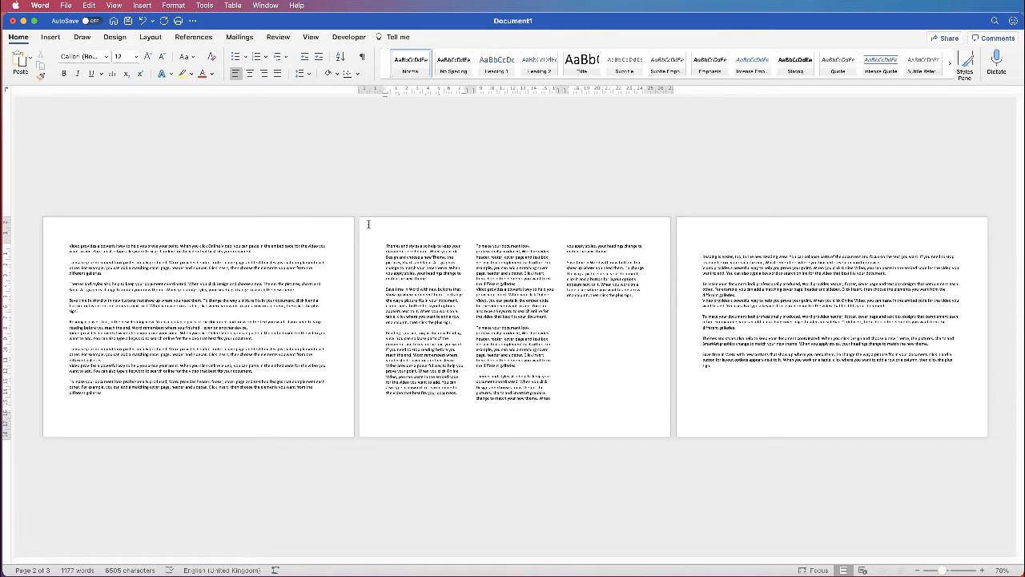
{"action": "mouse_move", "coordinate": [545, 361]}
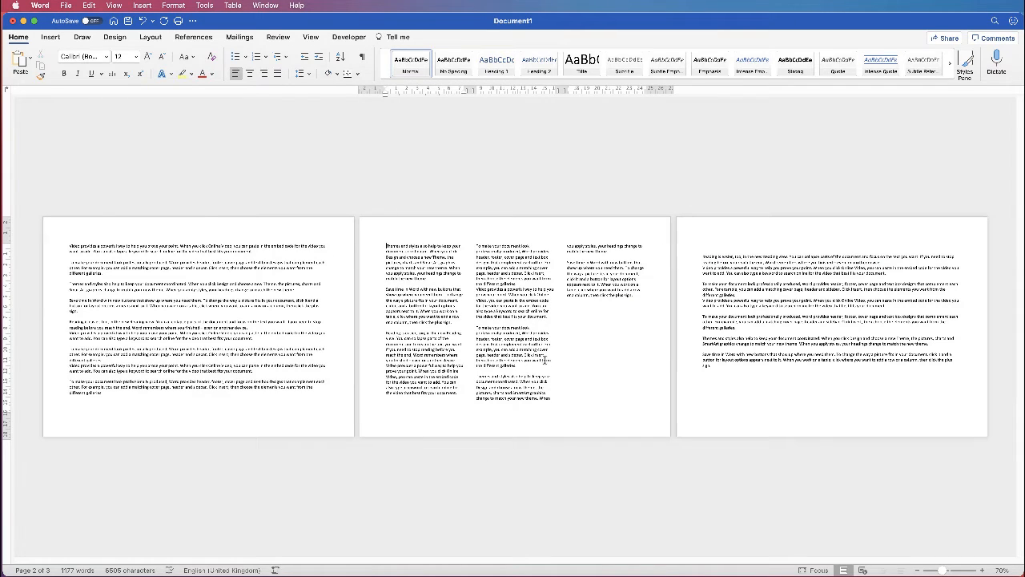